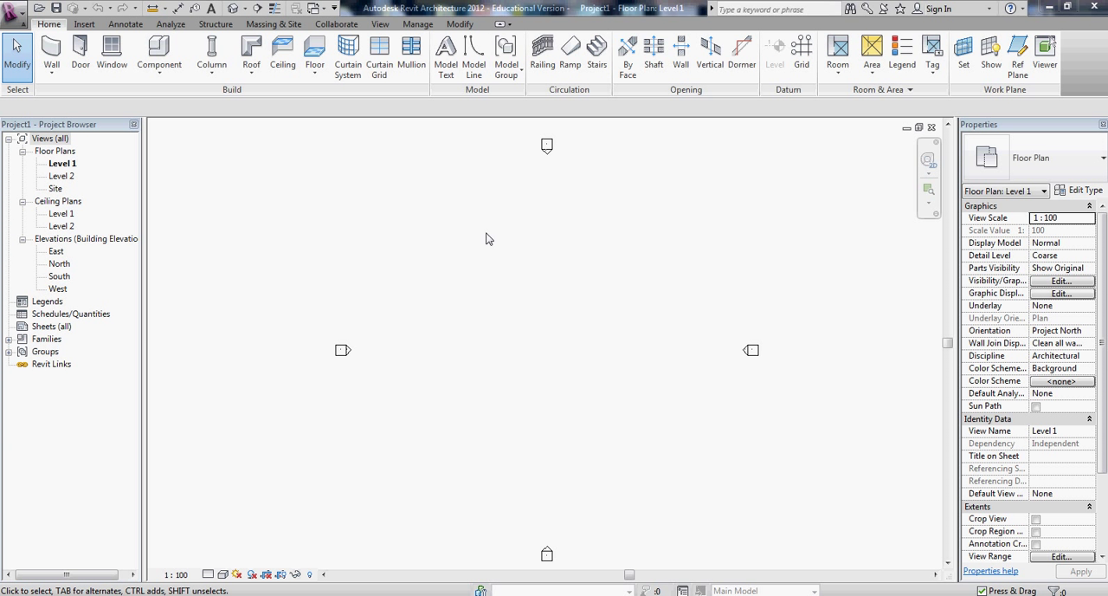
{"action": "mouse_move", "coordinate": [326, 208]}
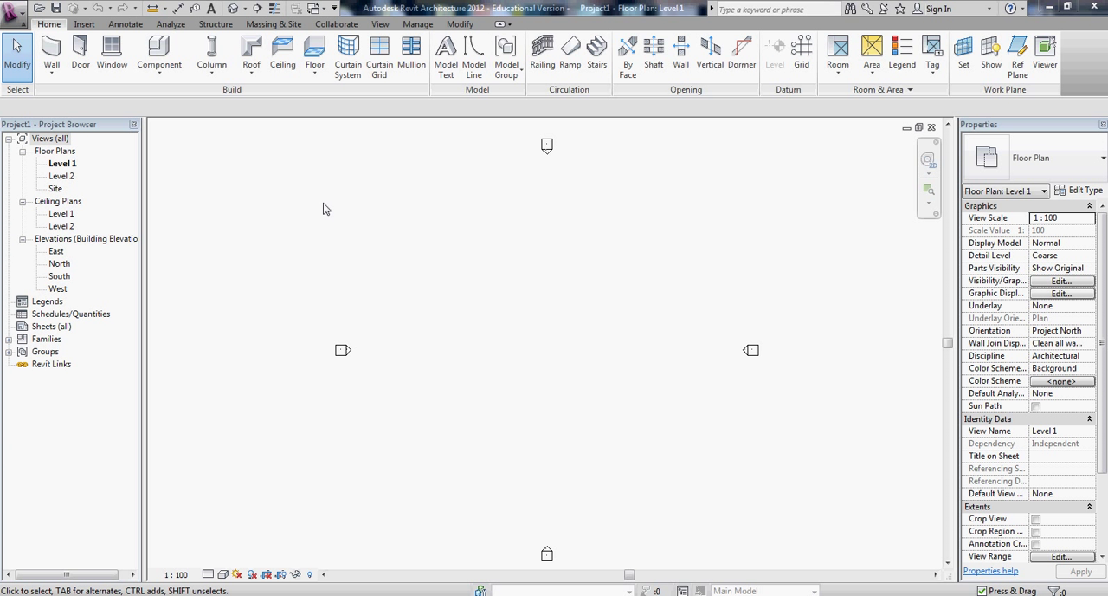
{"action": "mouse_move", "coordinate": [263, 241]}
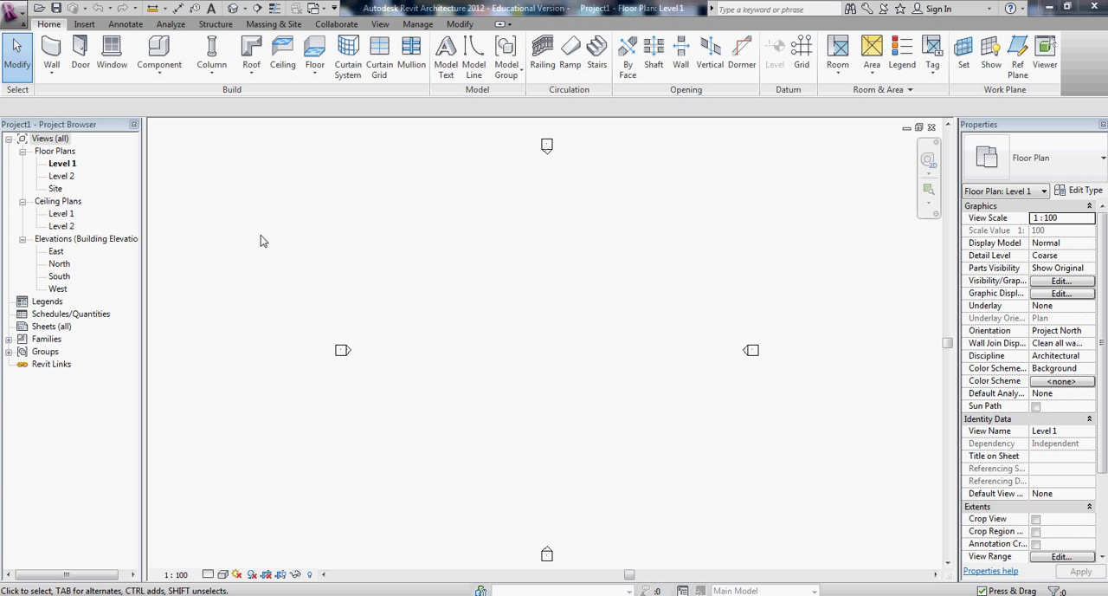
{"action": "mouse_move", "coordinate": [323, 232]}
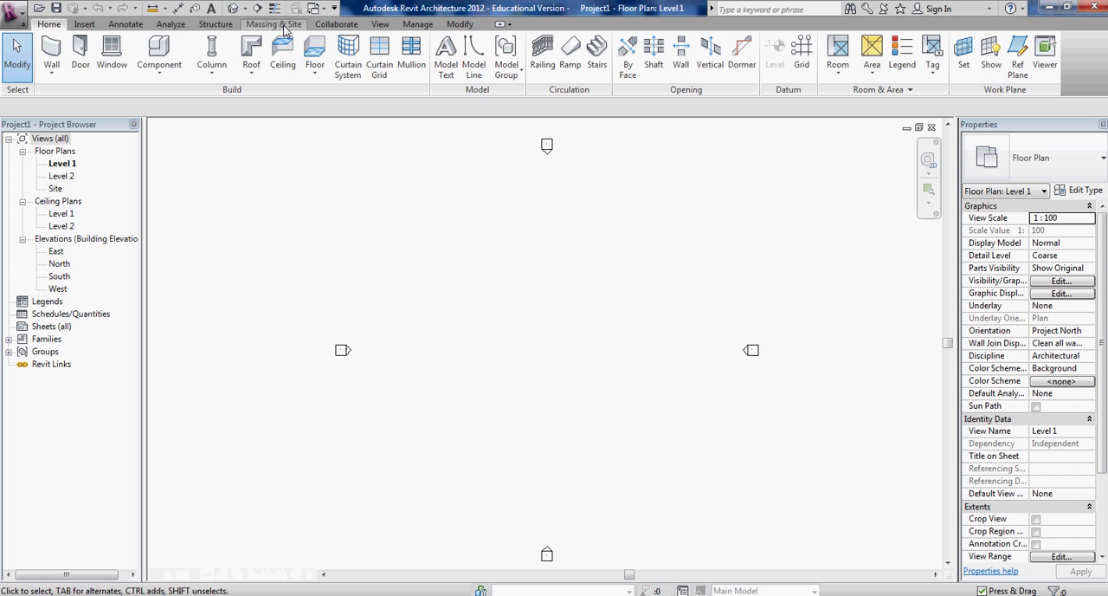
Step: Show mass forms and floors, then start an in-place mass keeping the default name Mass 1
{"action": "left_click", "coordinate": [273, 24]}
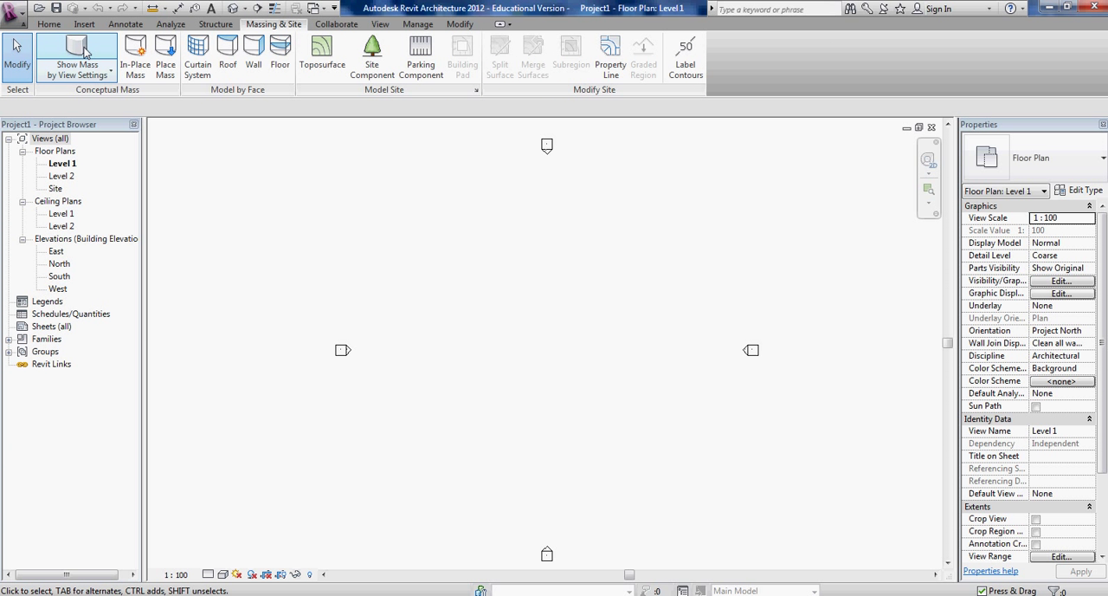
{"action": "left_click", "coordinate": [76, 70]}
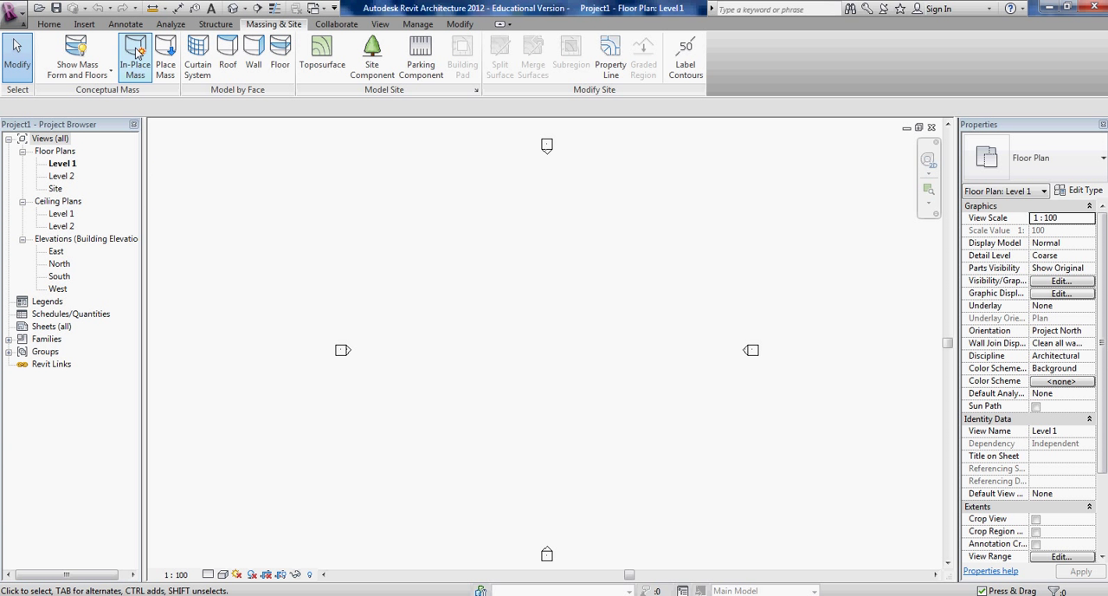
{"action": "left_click", "coordinate": [135, 56]}
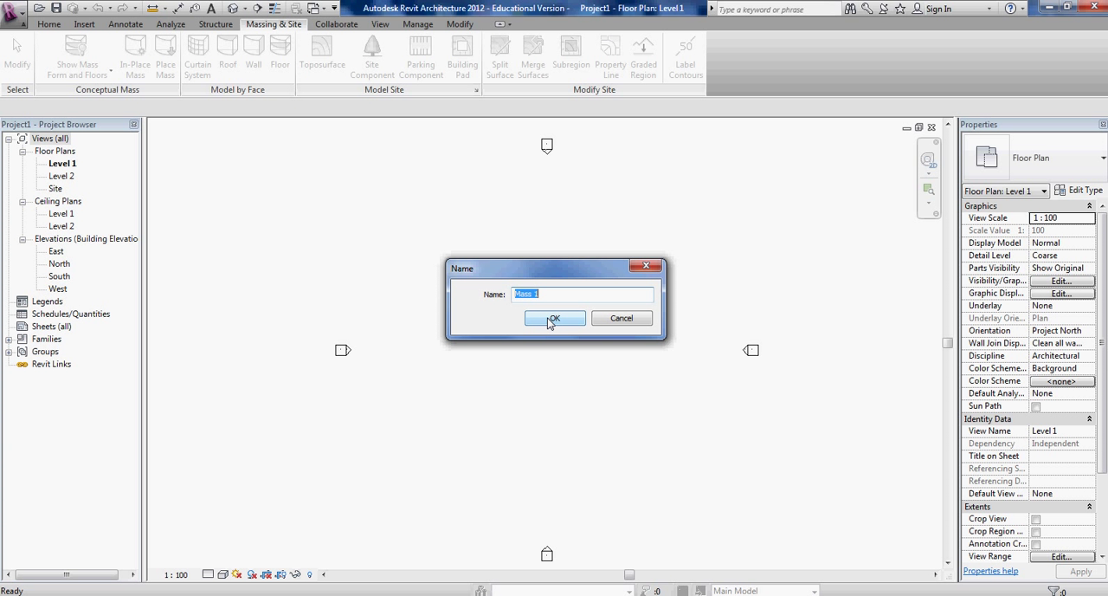
{"action": "left_click", "coordinate": [552, 317]}
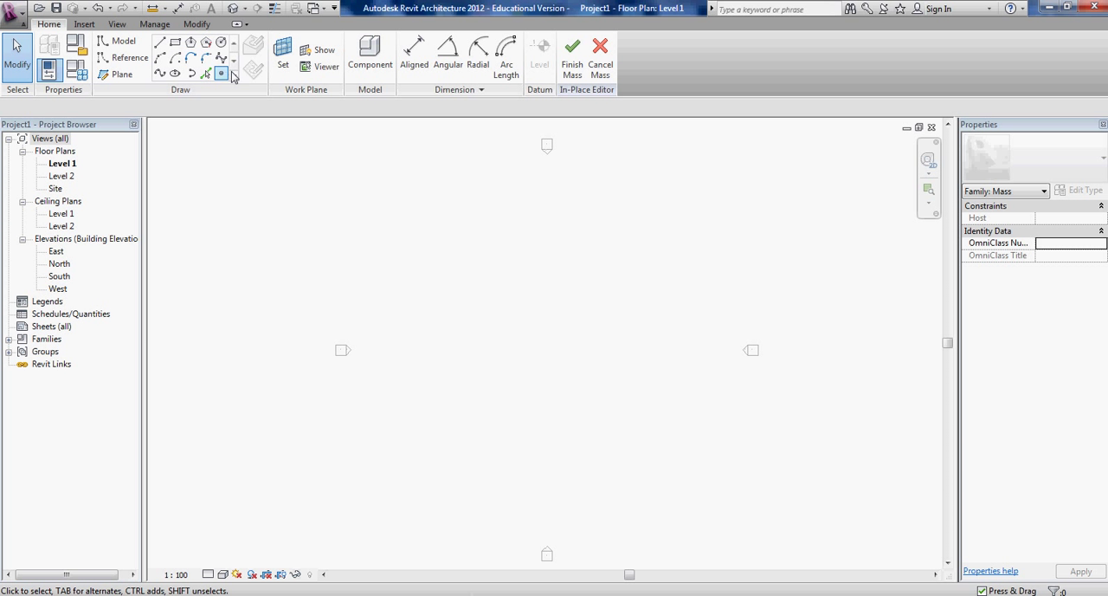
Step: Sketch a thin rectangular profile and create a solid slab form from it
{"action": "left_click", "coordinate": [175, 43]}
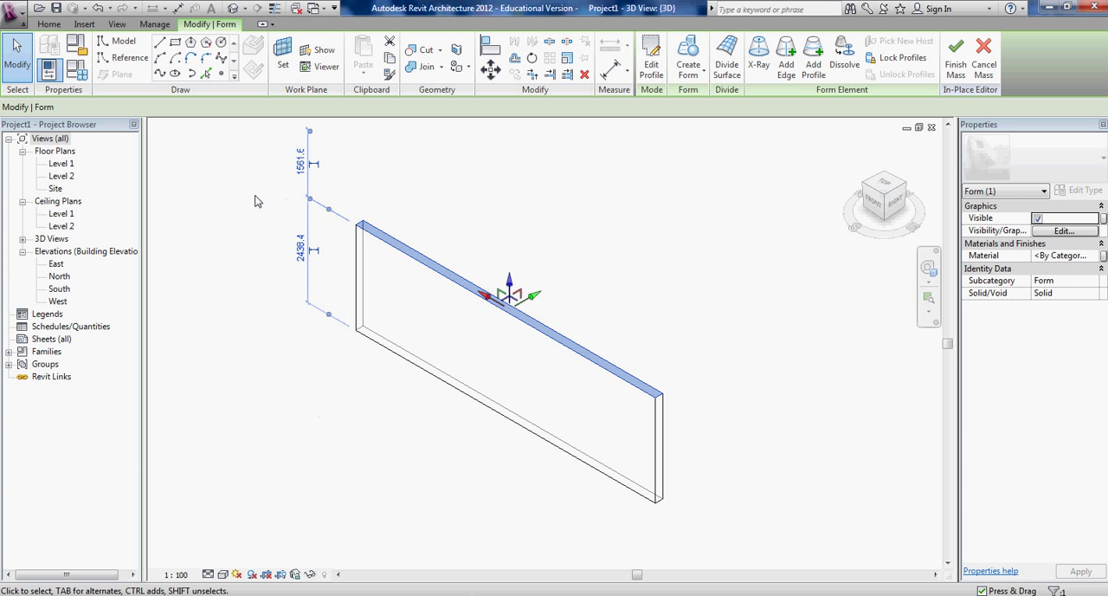
{"action": "mouse_move", "coordinate": [315, 263]}
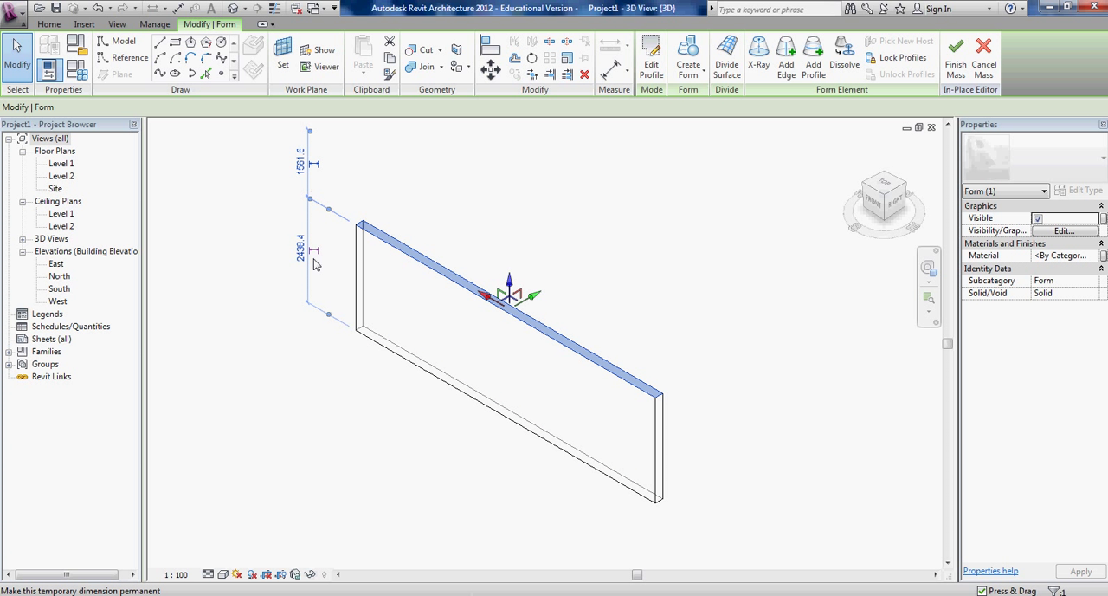
Step: Set the slab form's height to 4000 via its temporary dimension
{"action": "left_click", "coordinate": [298, 250]}
{"action": "type", "text": "4000"}
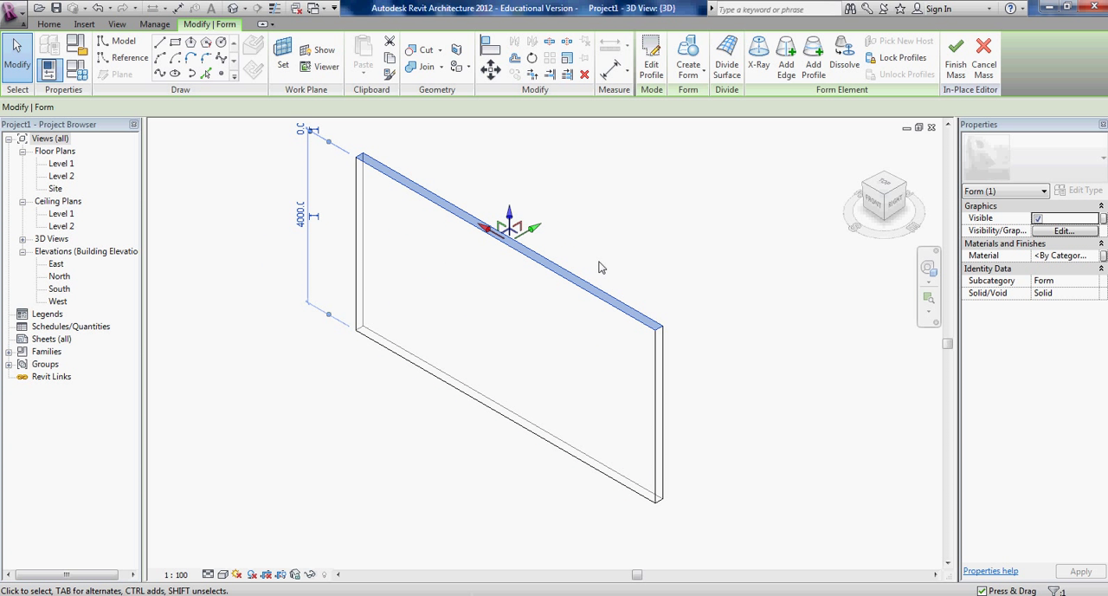
{"action": "mouse_move", "coordinate": [362, 155]}
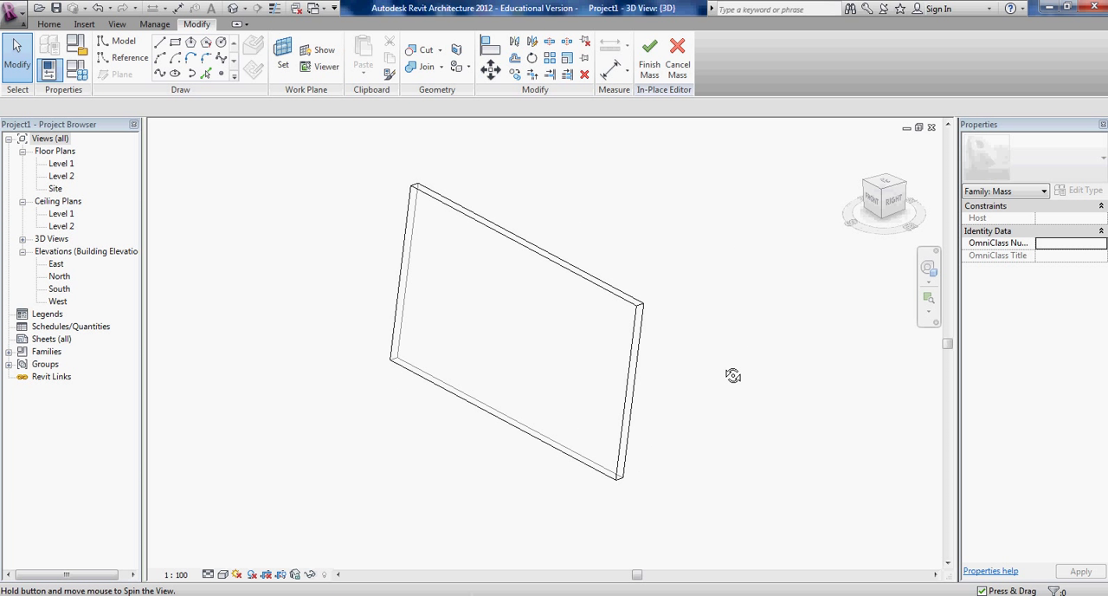
{"action": "mouse_move", "coordinate": [648, 48]}
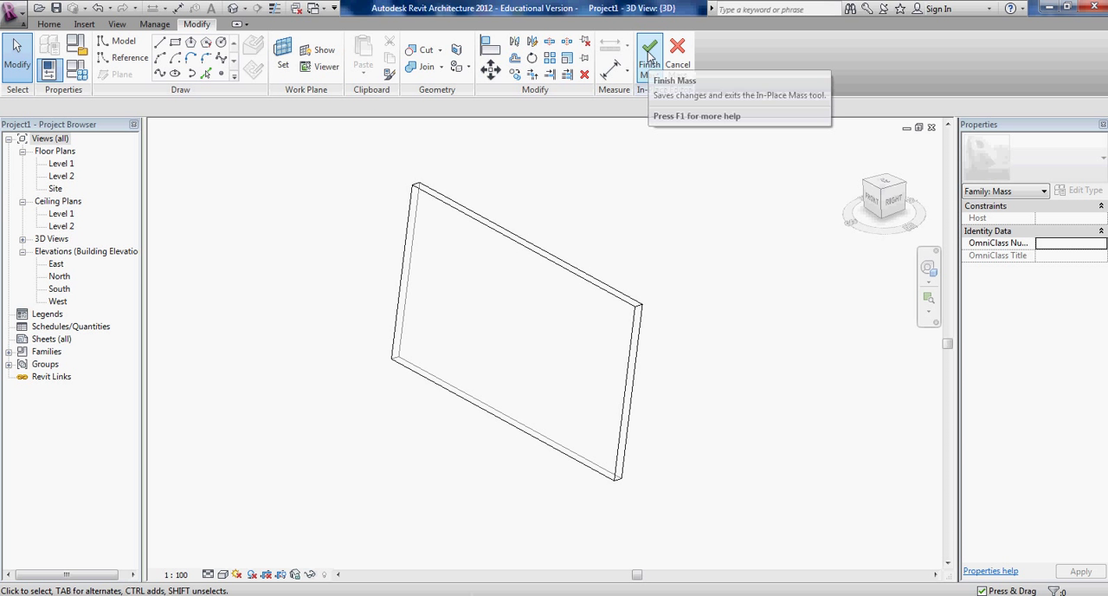
Step: Finish the in-place mass and return to the Massing & Site tools
{"action": "left_click", "coordinate": [650, 52]}
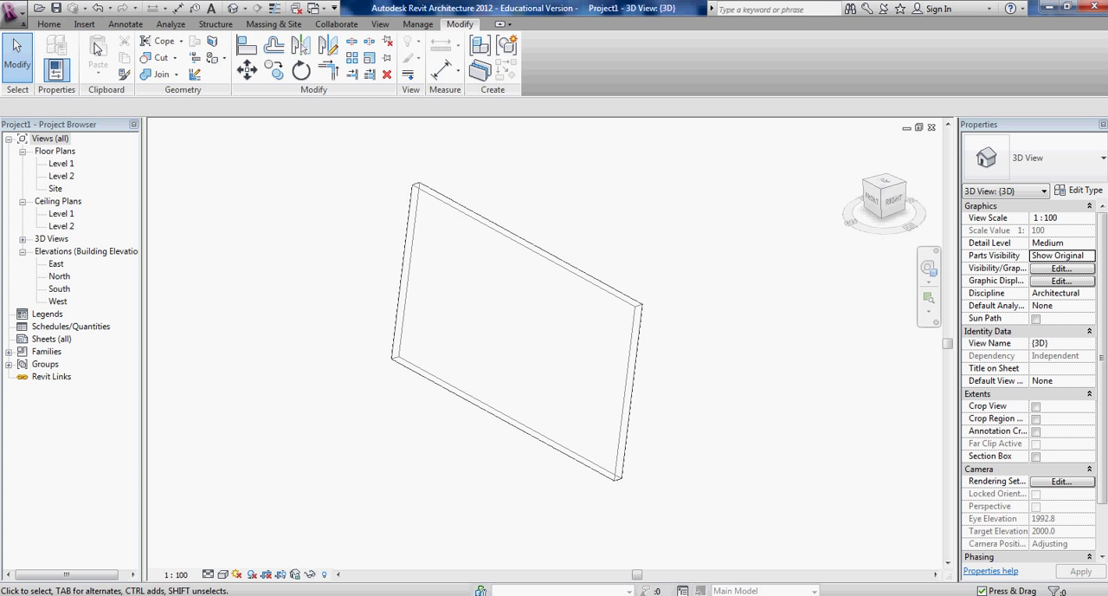
{"action": "left_click", "coordinate": [274, 24]}
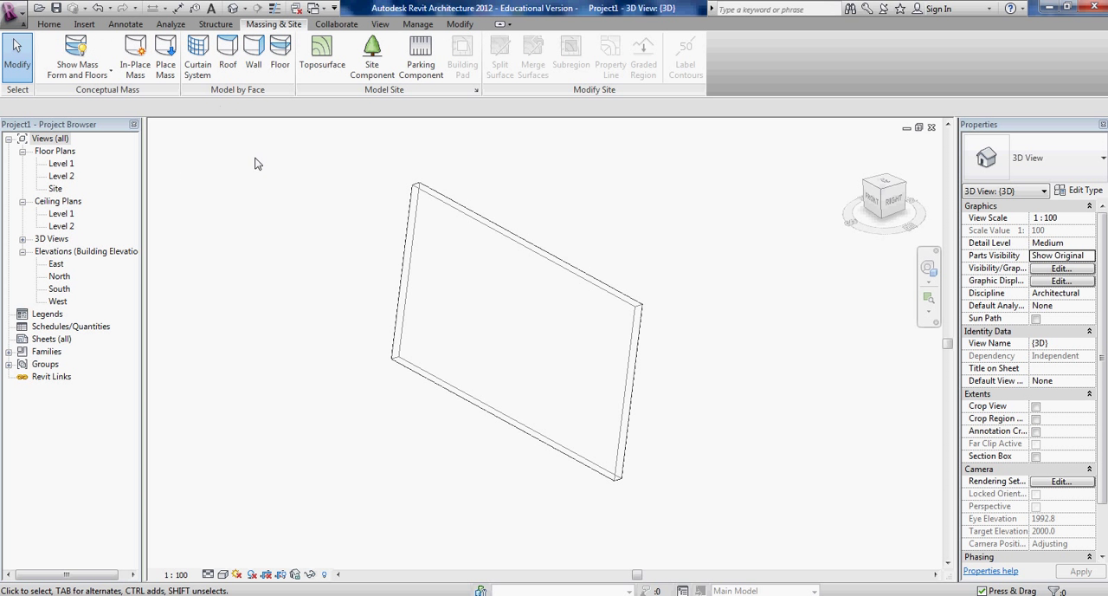
{"action": "mouse_move", "coordinate": [253, 48]}
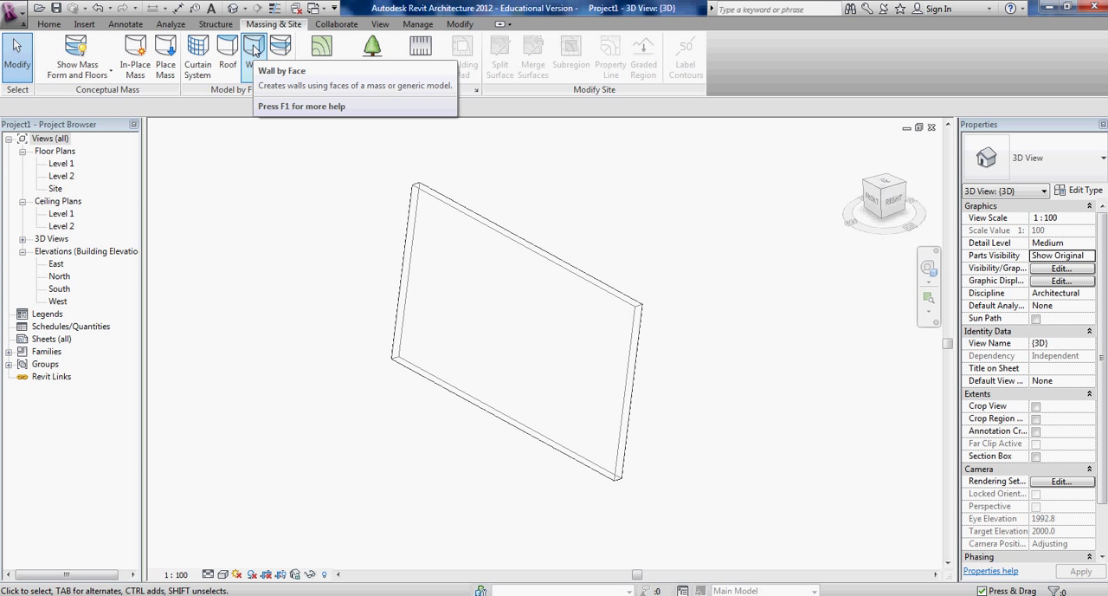
Step: Place an Exterior - Brick on Mtl. Stud wall by face on the sloped mass face
{"action": "left_click", "coordinate": [253, 49]}
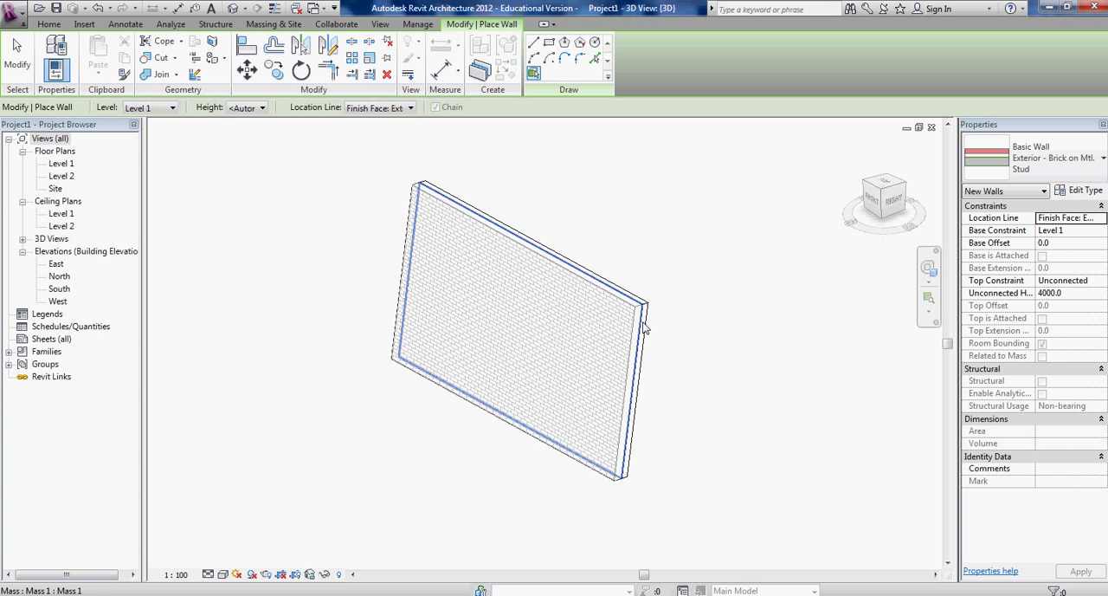
{"action": "mouse_move", "coordinate": [644, 328]}
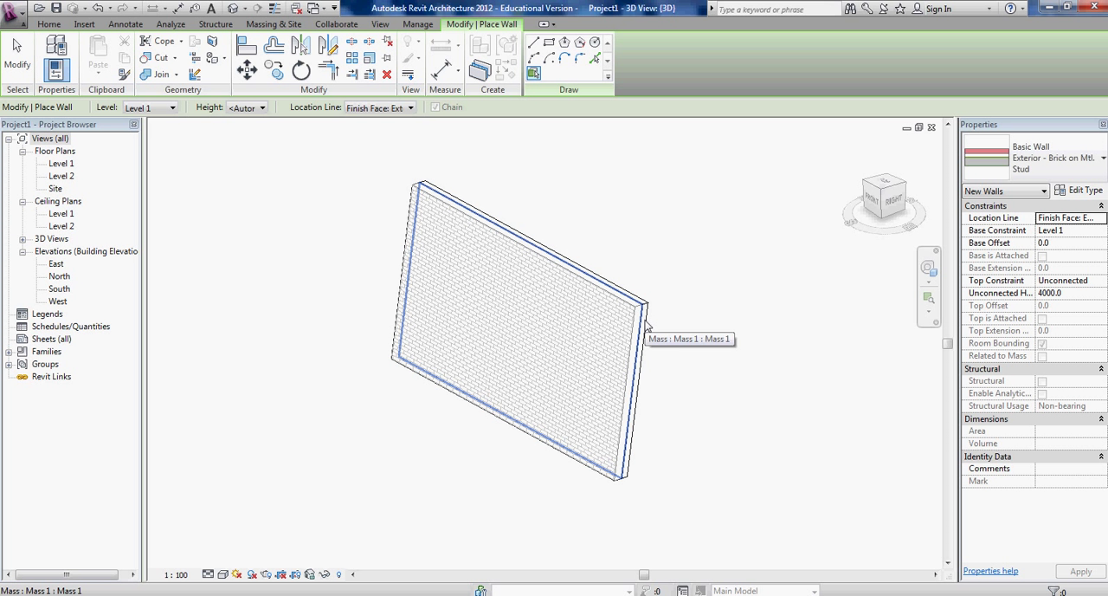
{"action": "mouse_move", "coordinate": [606, 232]}
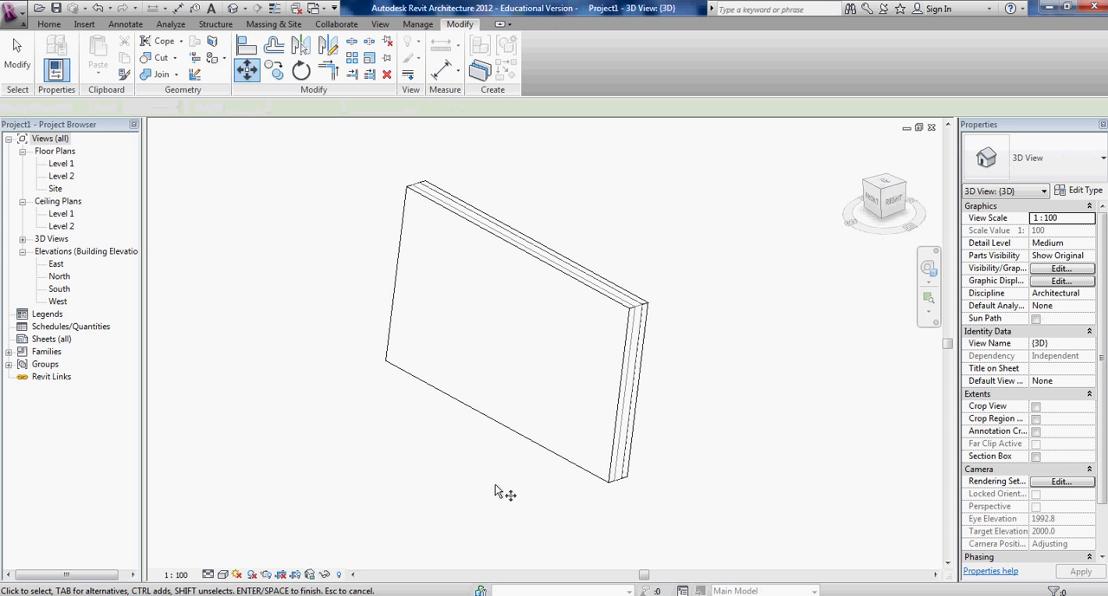
{"action": "mouse_move", "coordinate": [347, 395]}
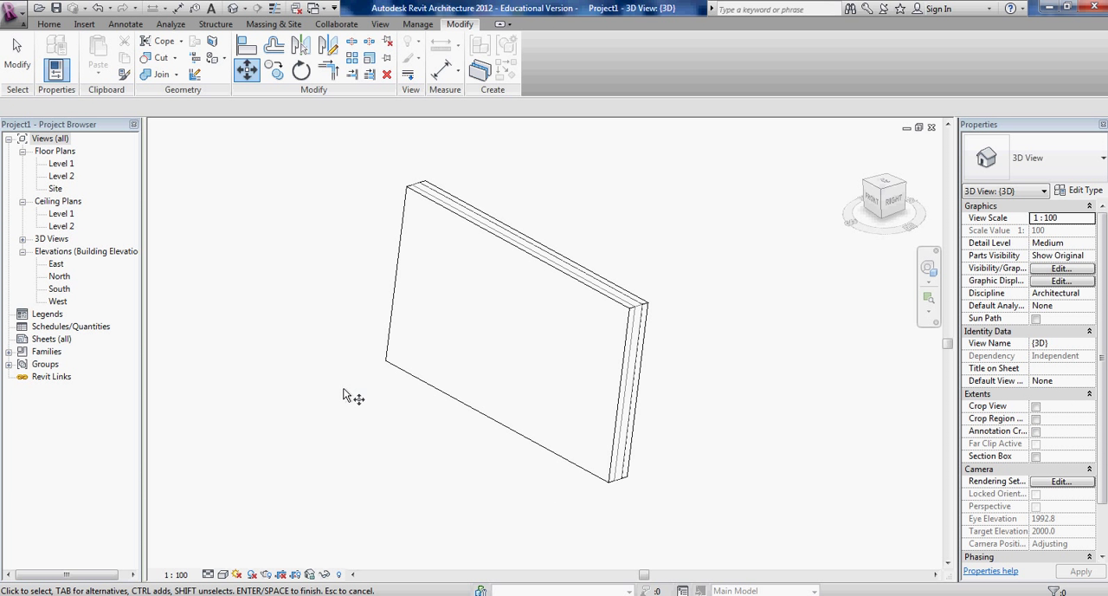
Step: Select wall and mass, then filter the selection down to the Mass category only
{"action": "left_click", "coordinate": [520, 338]}
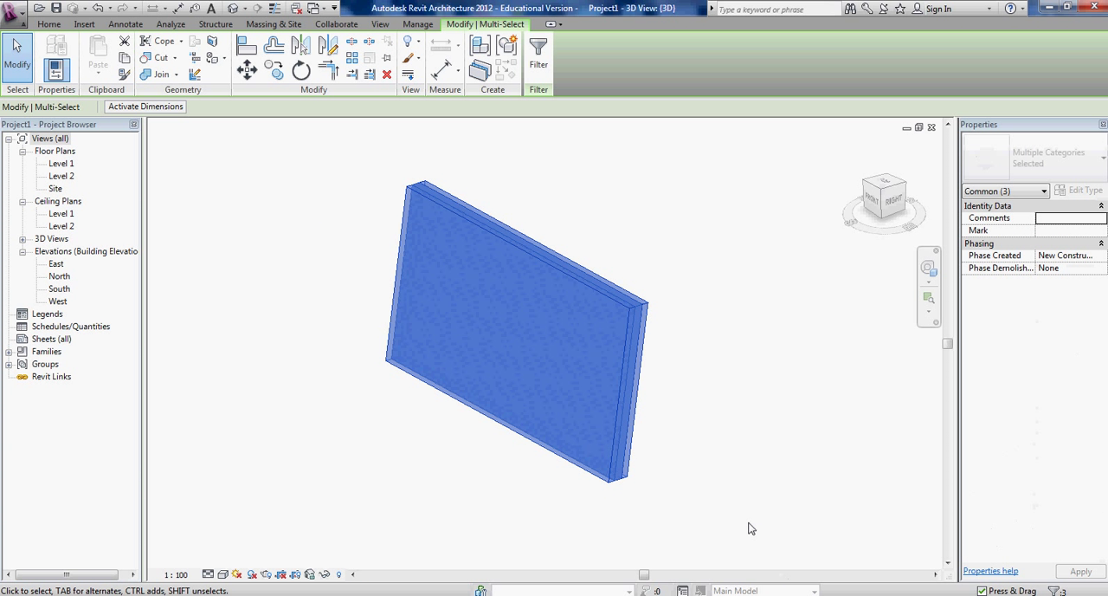
{"action": "left_click", "coordinate": [536, 52]}
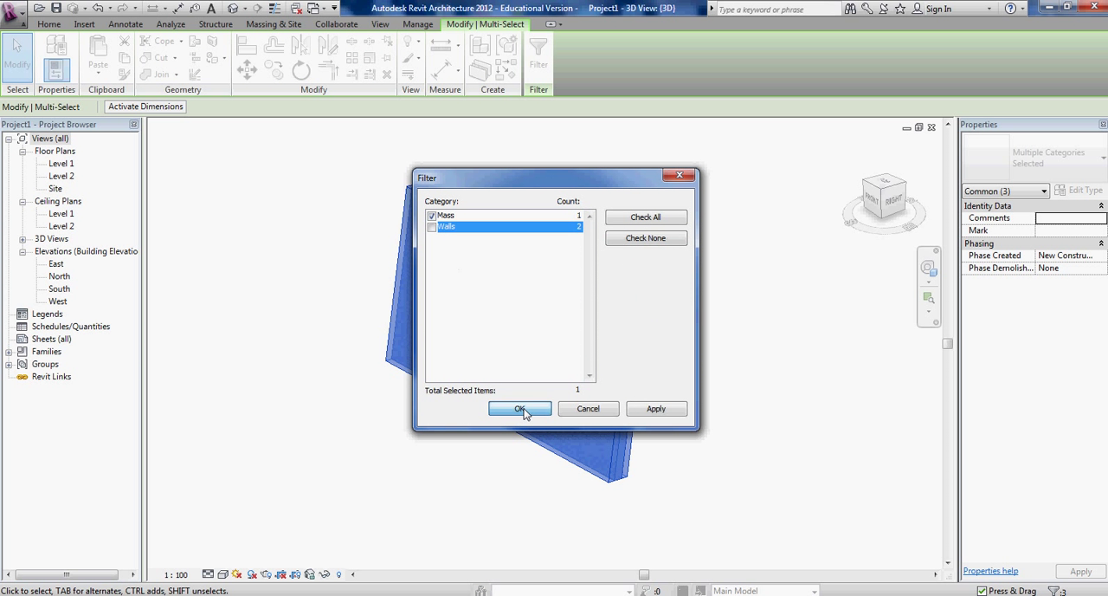
{"action": "left_click", "coordinate": [520, 408]}
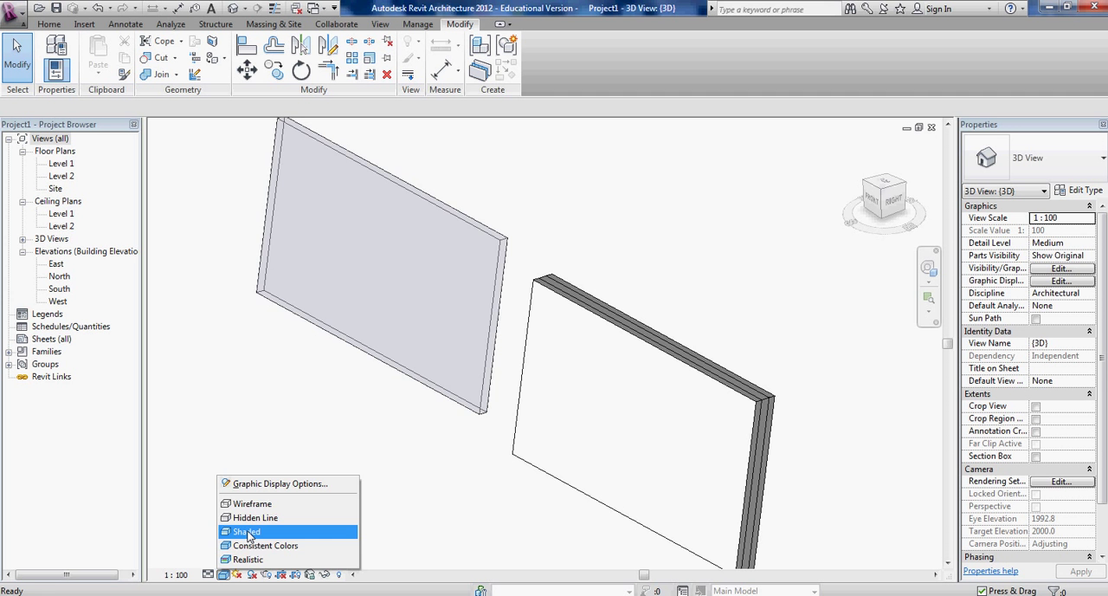
Step: Show the model Shaded, orbit to face the wall, then switch to Realistic brick texture
{"action": "left_click", "coordinate": [246, 529]}
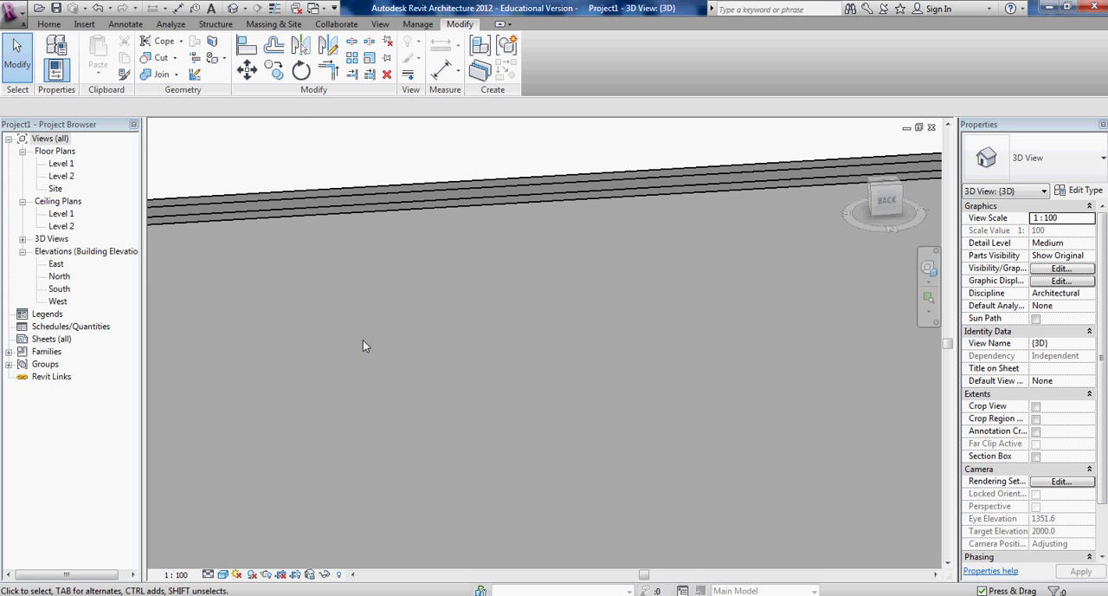
{"action": "left_click_drag", "start_coordinate": [363, 346], "coordinate": [646, 410]}
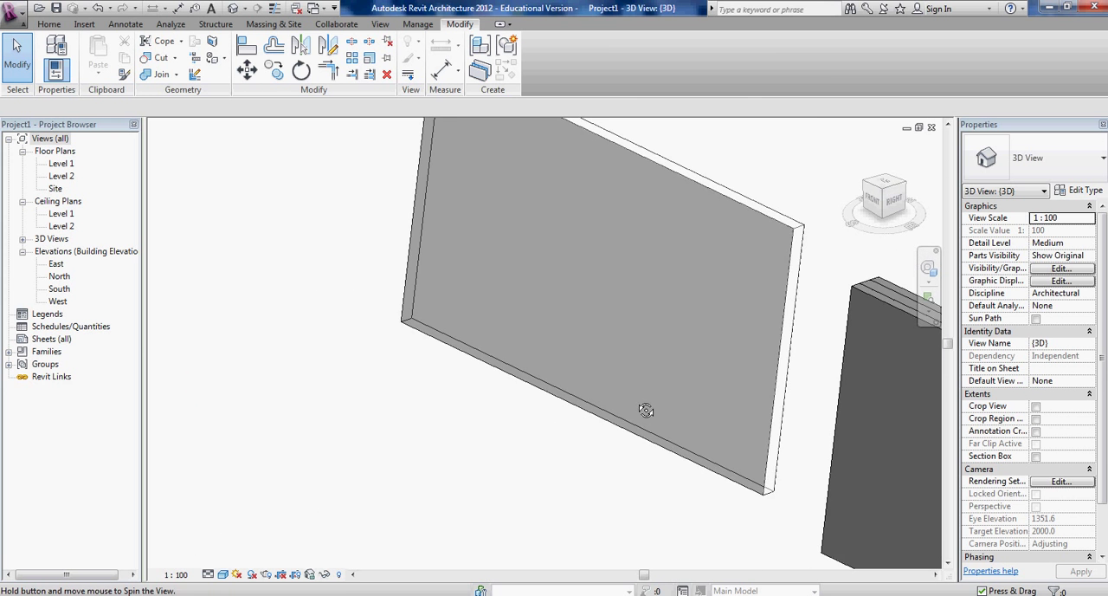
{"action": "left_click_drag", "start_coordinate": [647, 411], "coordinate": [864, 385]}
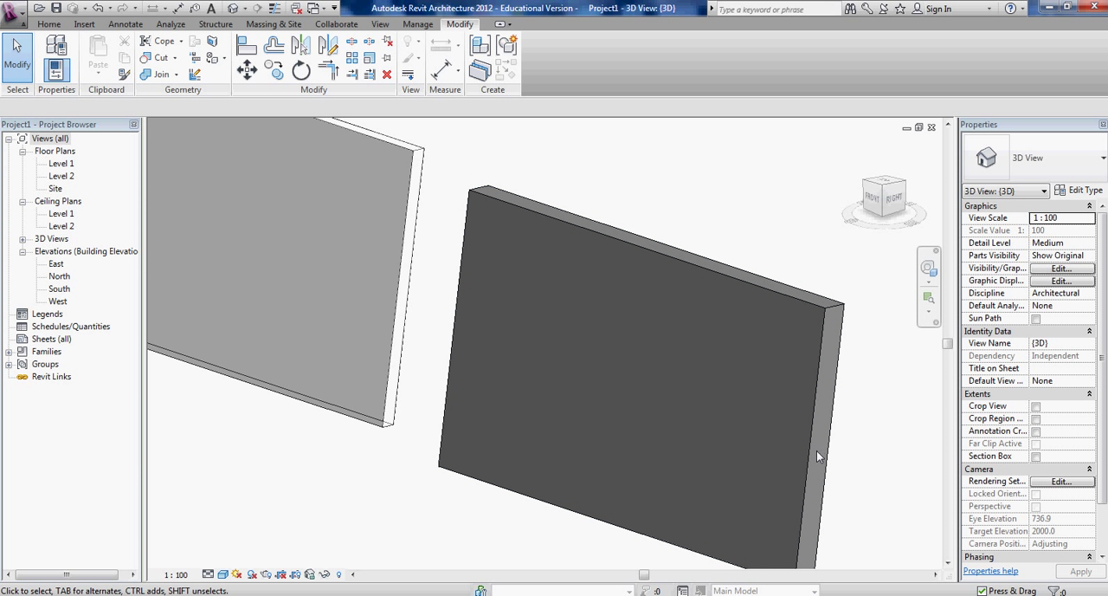
{"action": "left_click", "coordinate": [650, 347]}
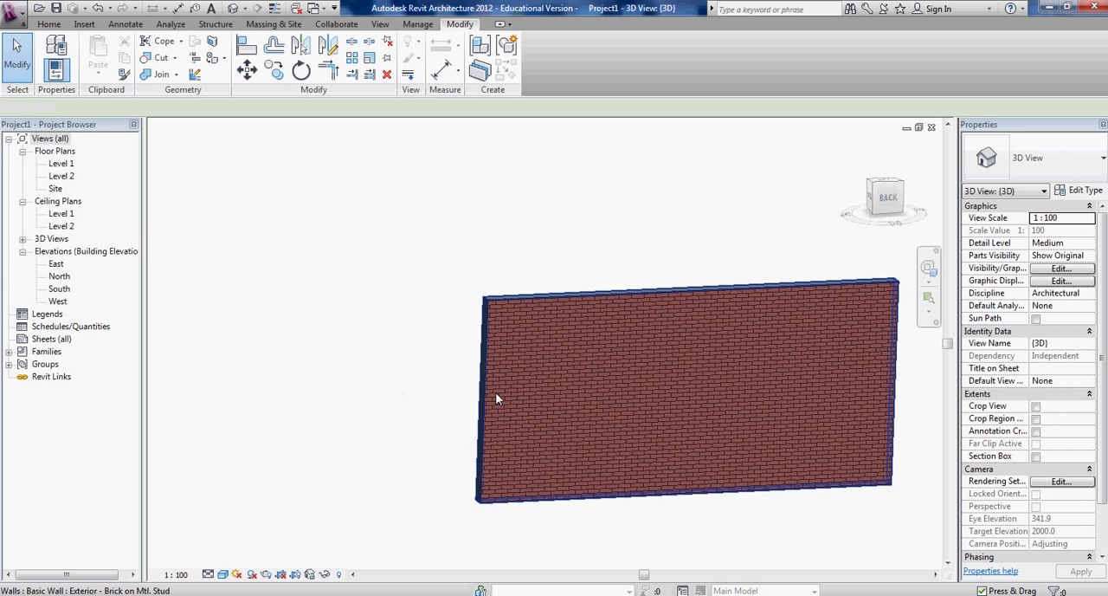
{"action": "double_click", "coordinate": [62, 163]}
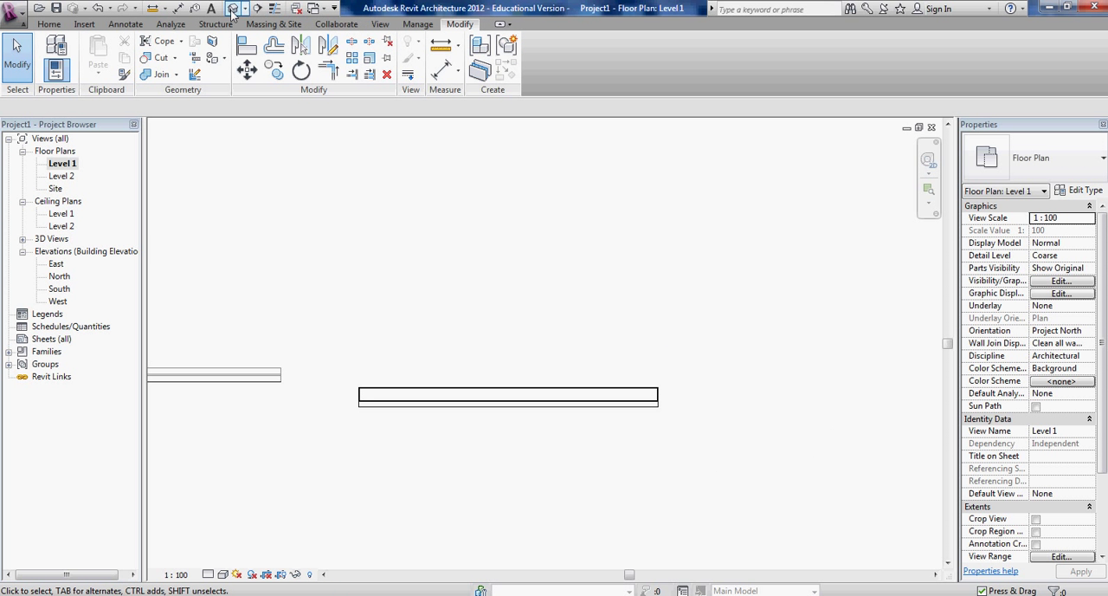
{"action": "left_click", "coordinate": [235, 7]}
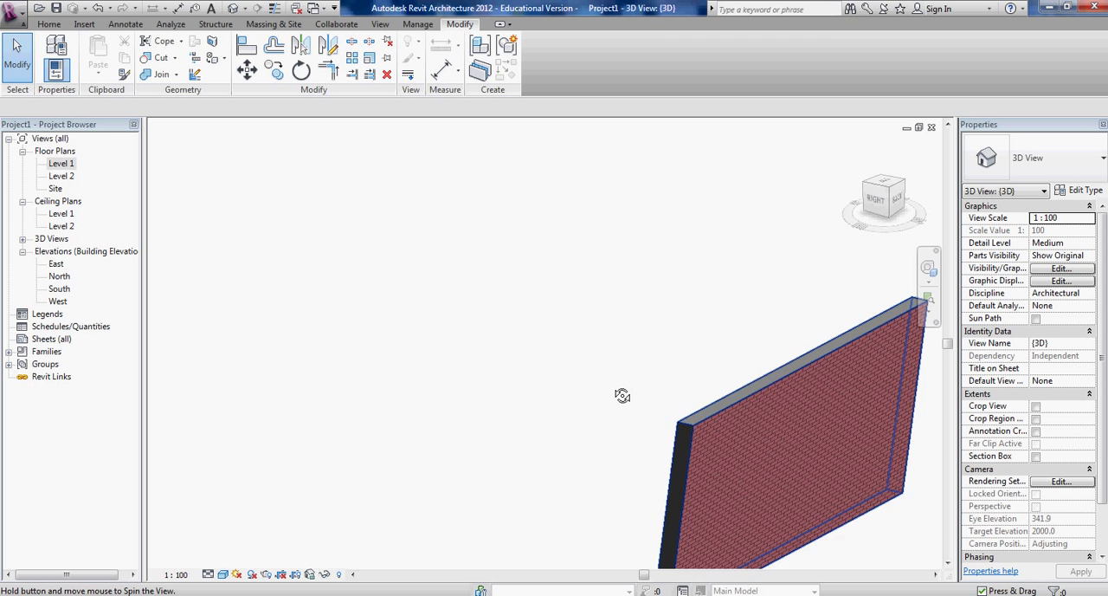